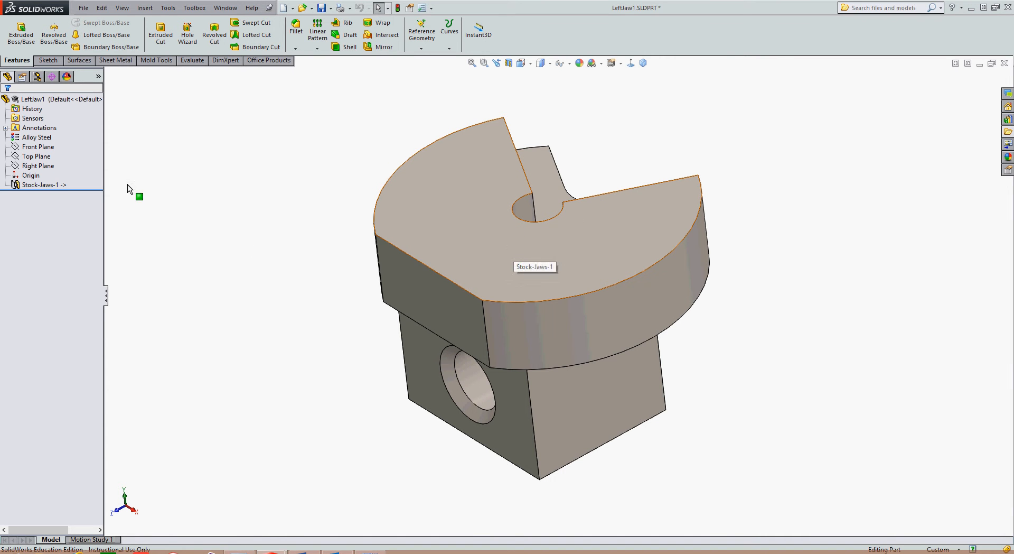
Step: Select the Stock-Jaws-1 feature and bring up Edit In Context for the derived jaw
click(42, 185)
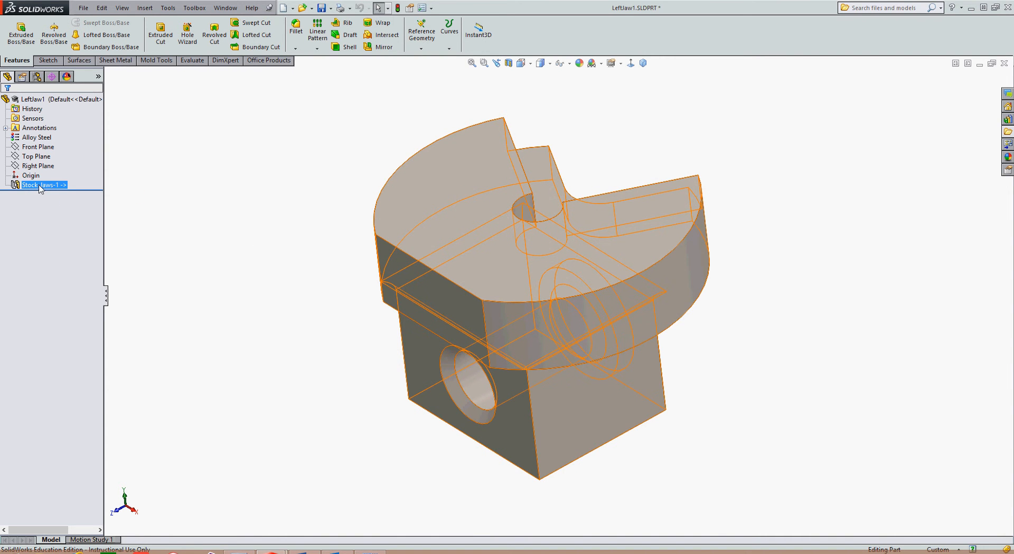
click(214, 235)
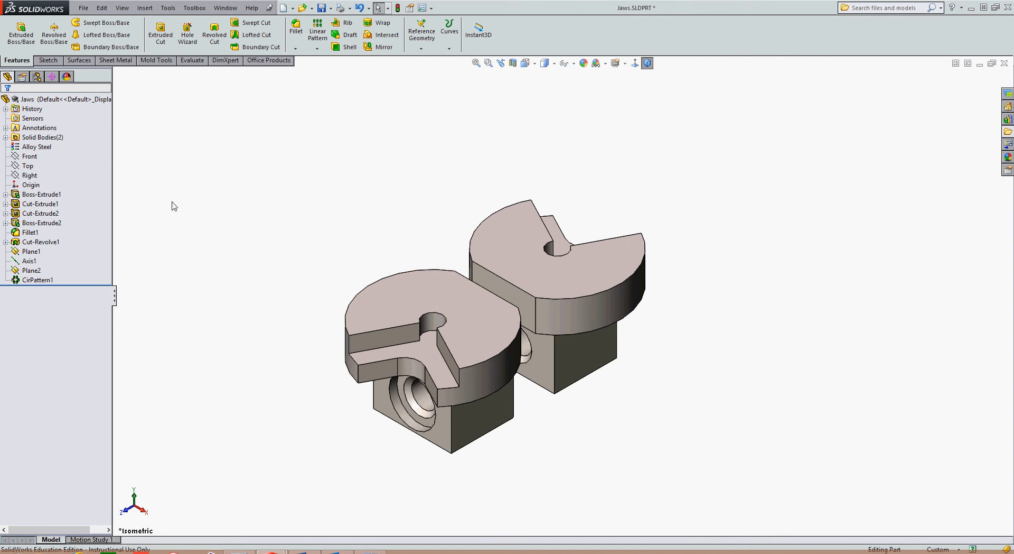
mouse_move(538, 397)
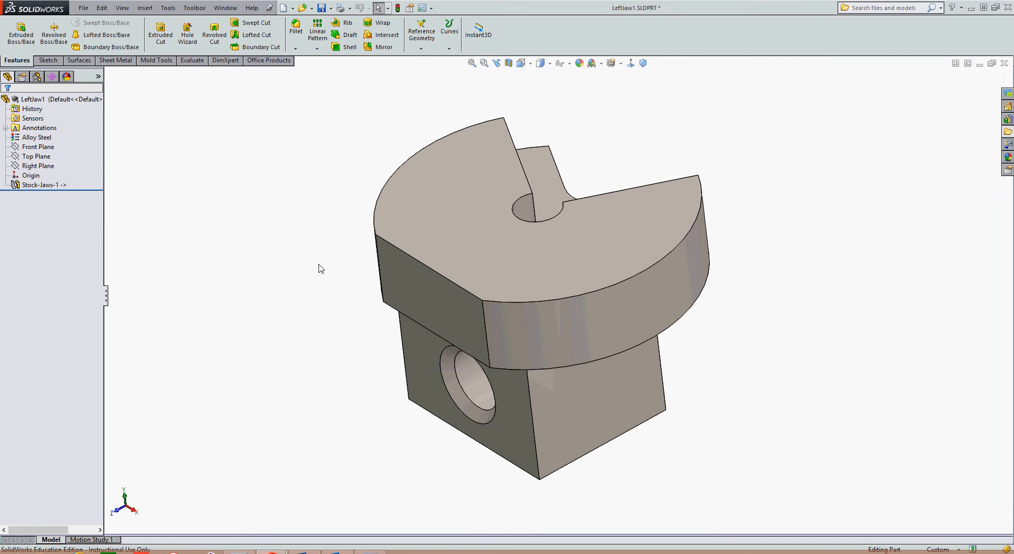
mouse_move(182, 287)
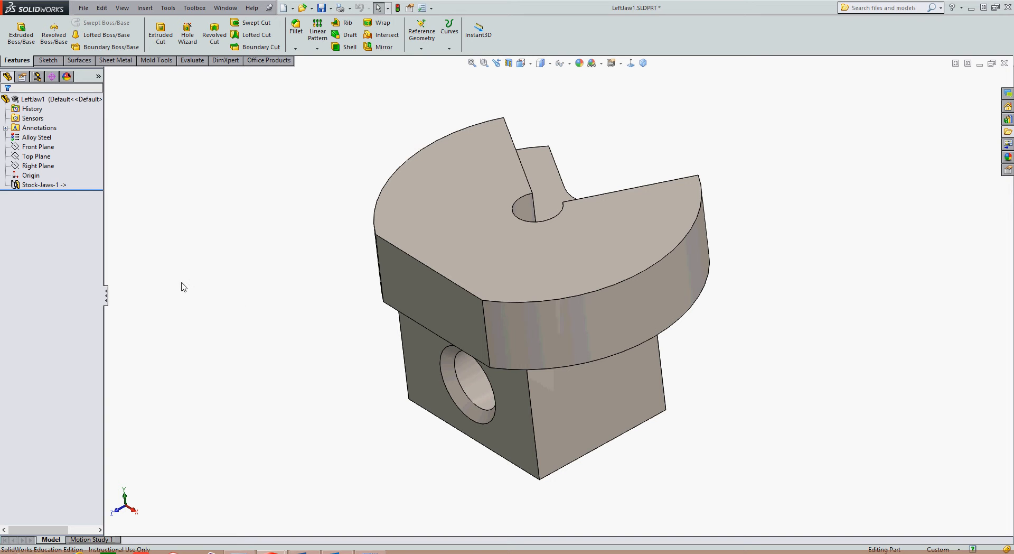
mouse_move(217, 304)
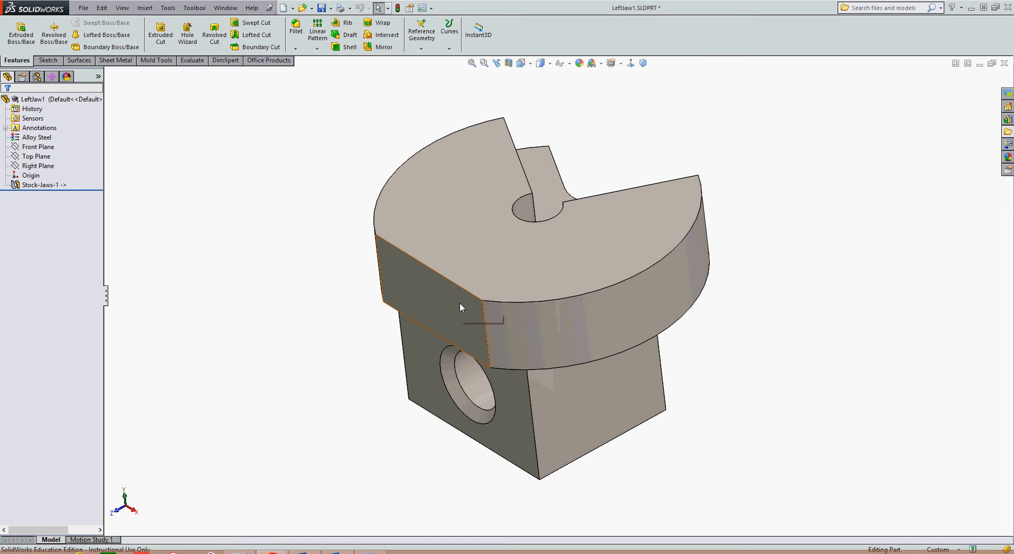
mouse_move(462, 308)
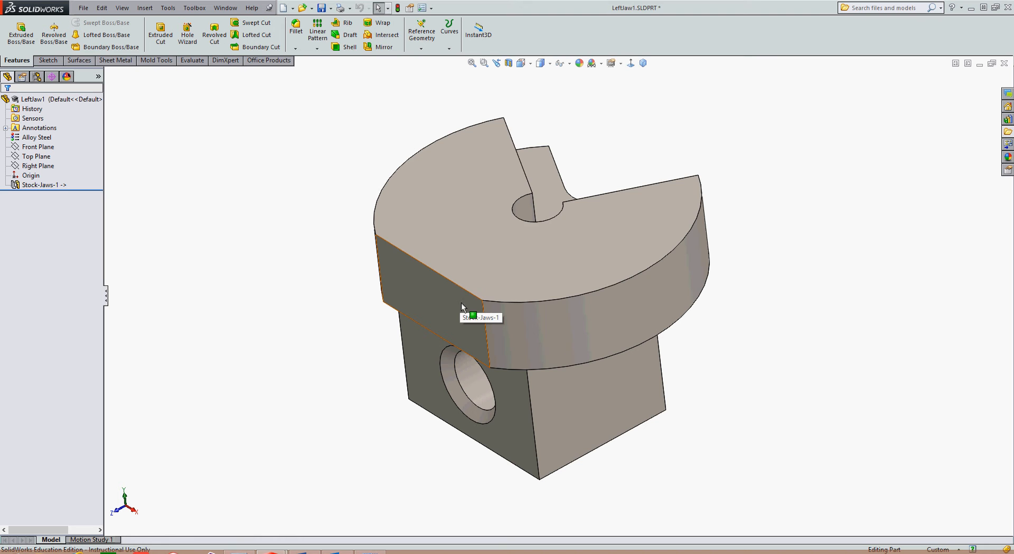
mouse_move(580, 428)
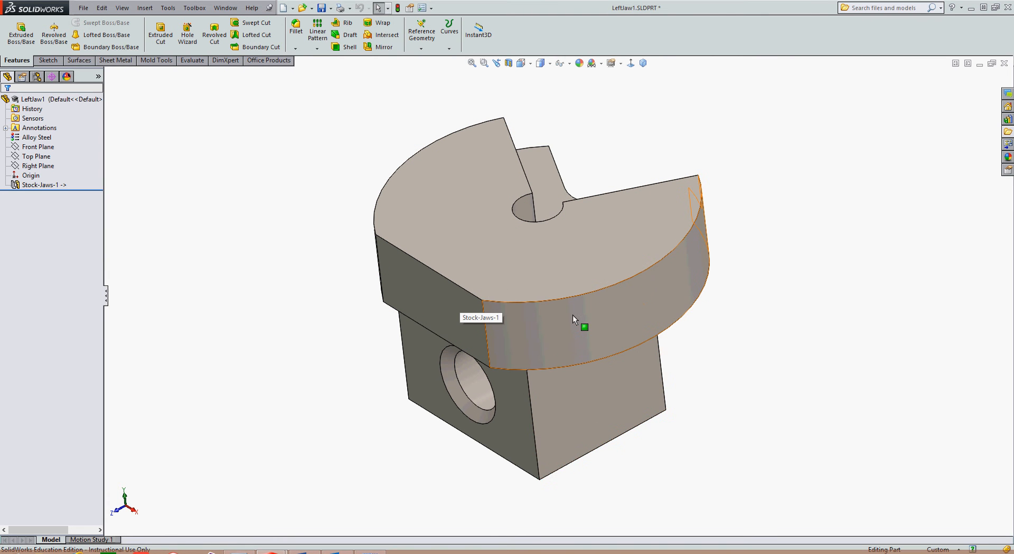
click(39, 183)
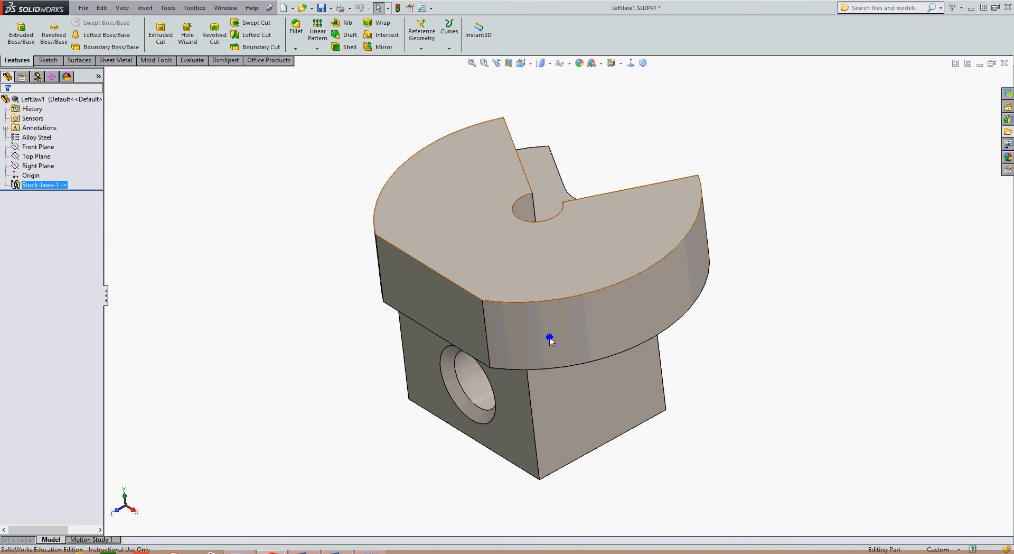
right_click(549, 337)
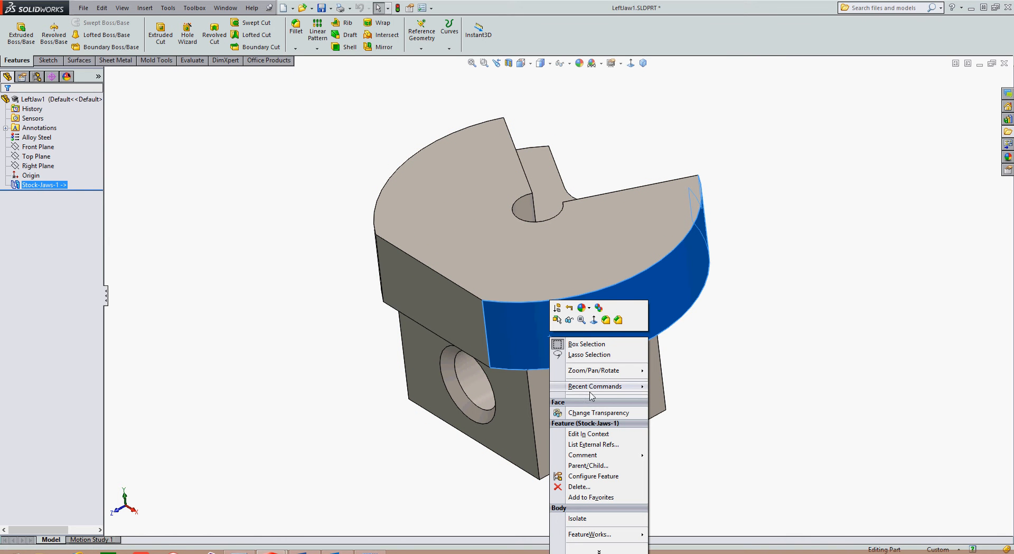
mouse_move(589, 433)
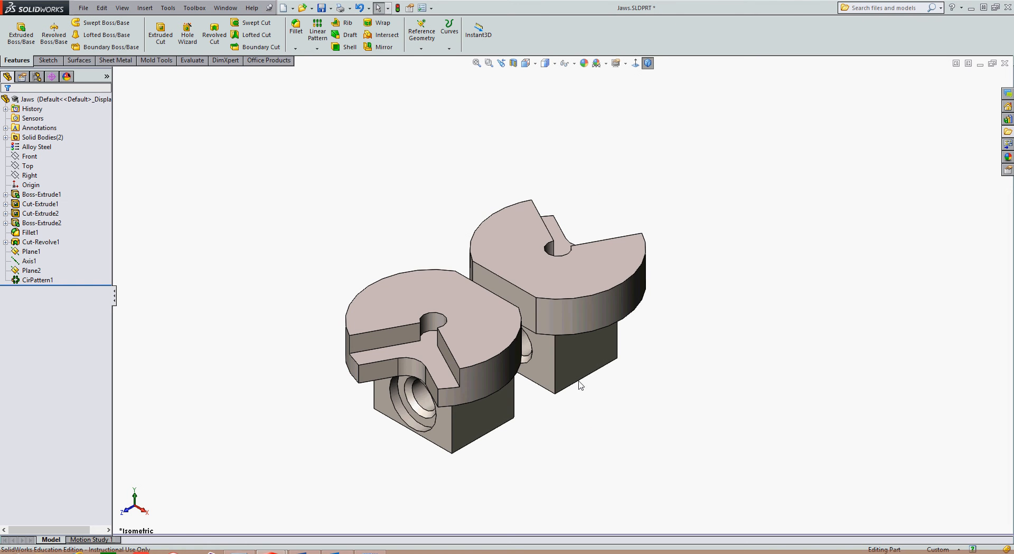
Step: Move the rollback bar above CirPattern1, leaving one jaw body
click(552, 298)
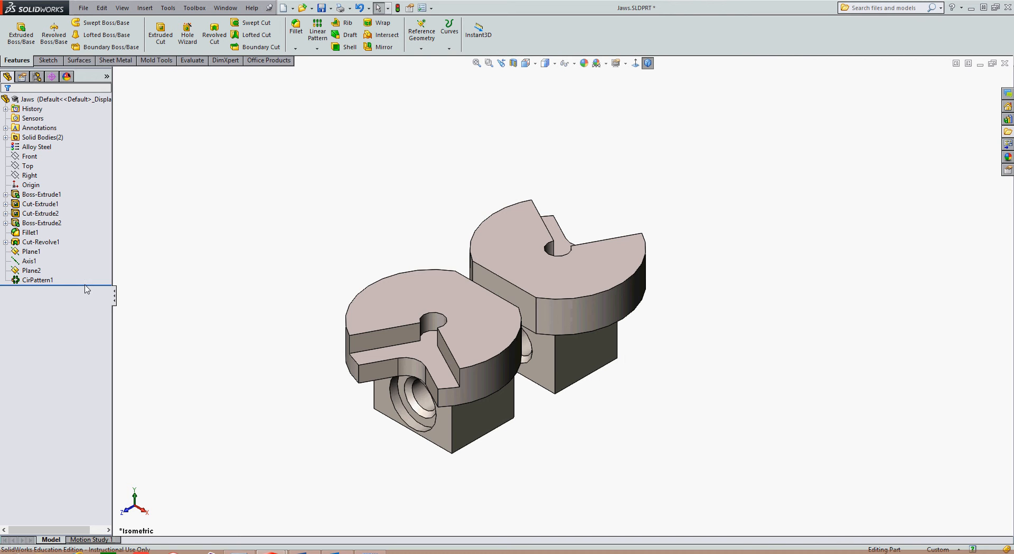
mouse_move(83, 290)
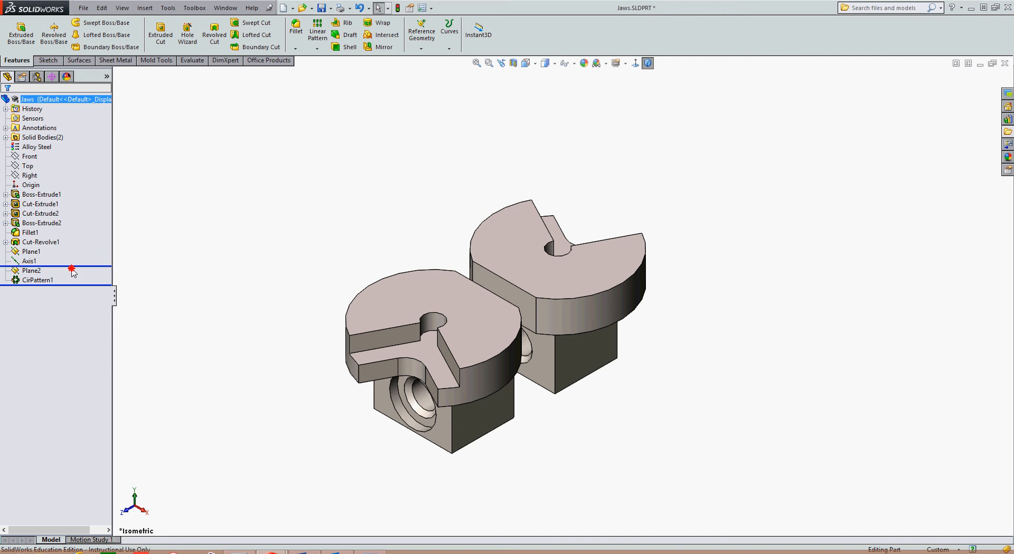
click(38, 279)
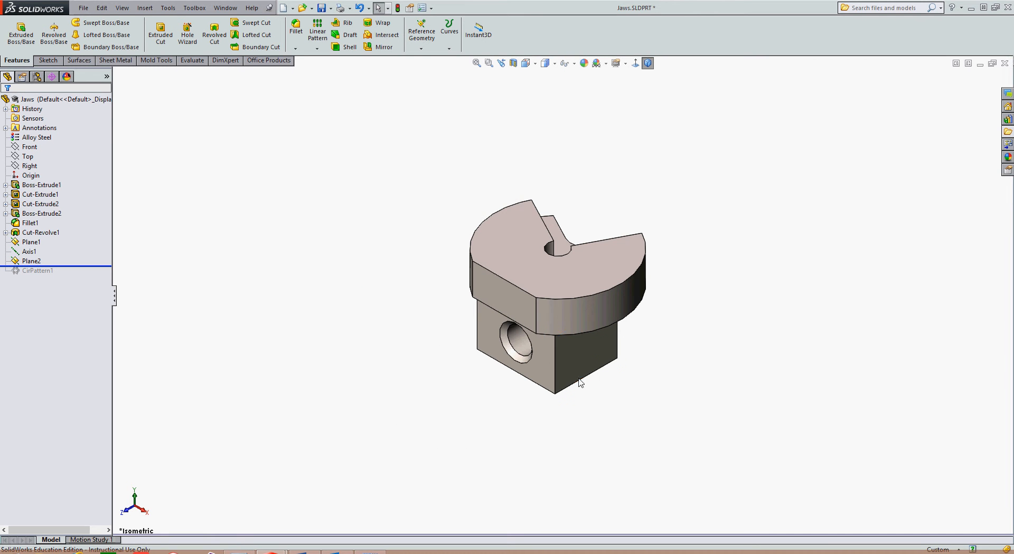
mouse_move(471, 356)
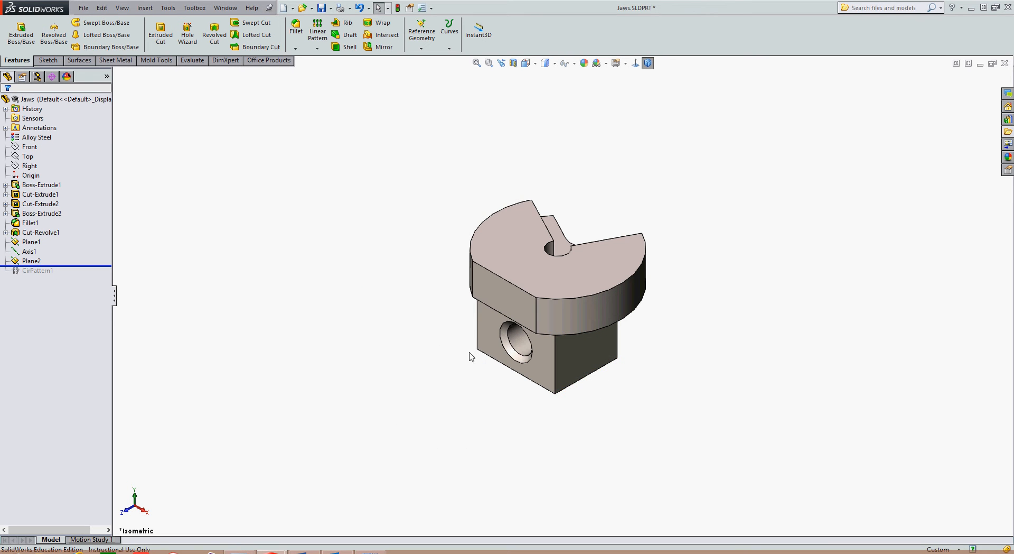
Step: Chamfer two edges of the jaw's square block at 0.050 in, confirmed as Chamfer1
click(304, 50)
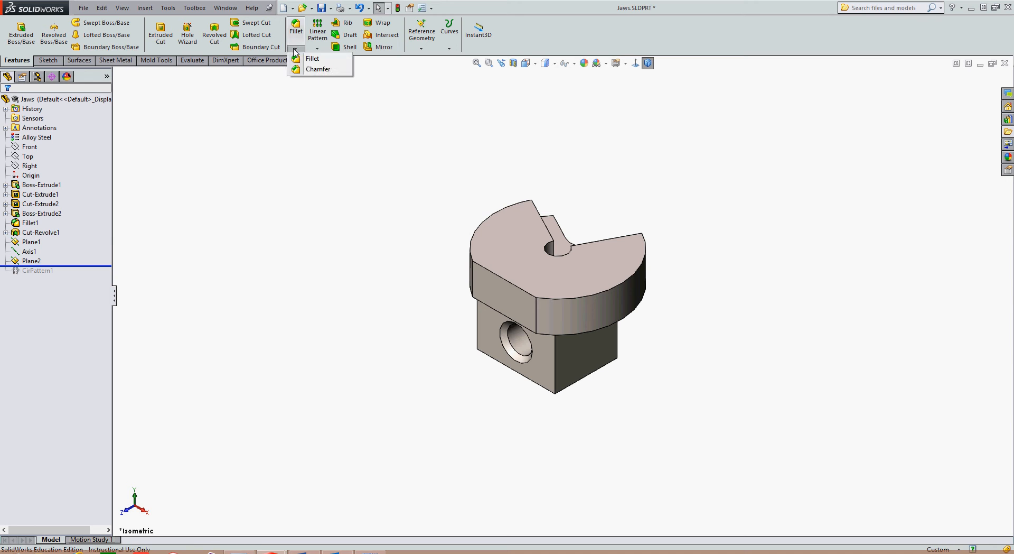
click(319, 69)
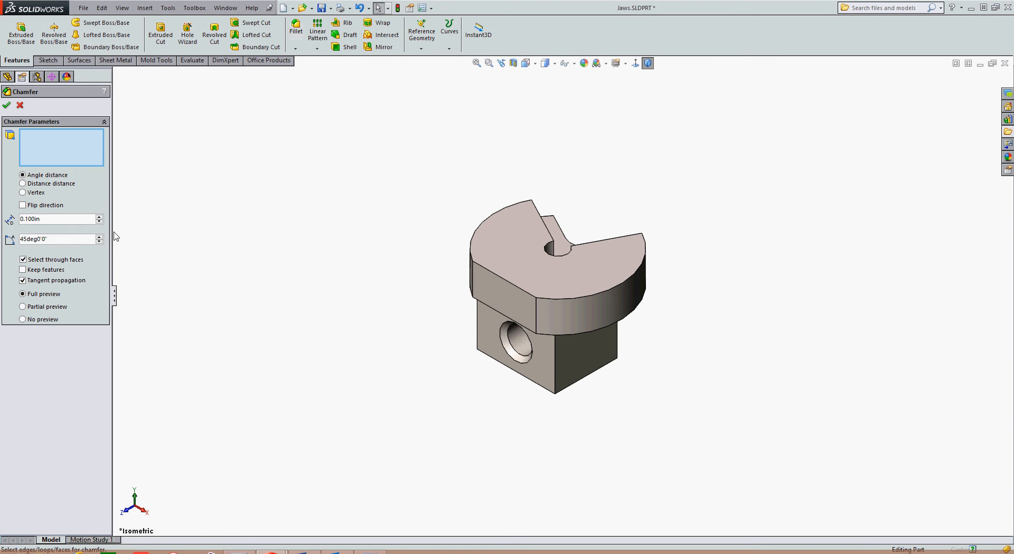
click(55, 217)
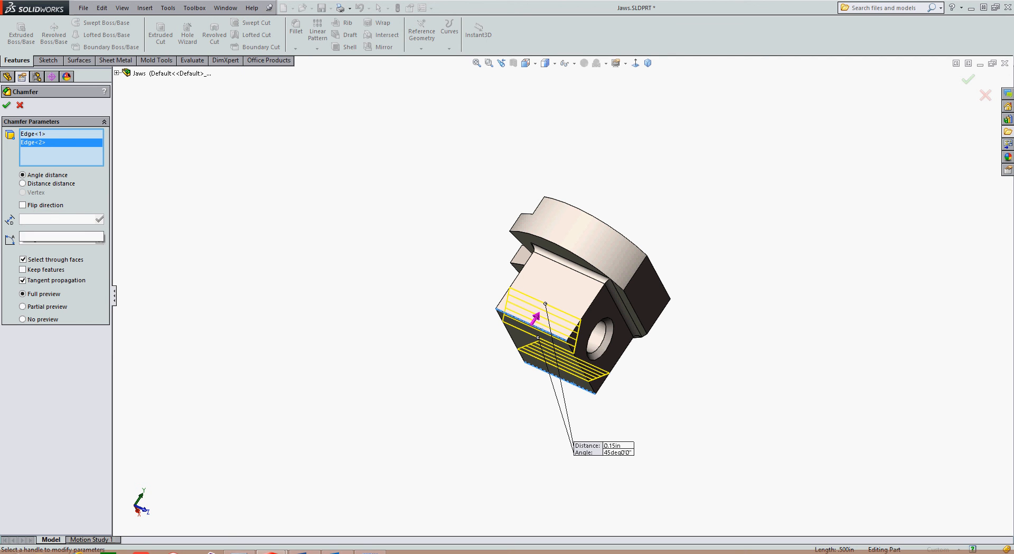
text(0.05in)
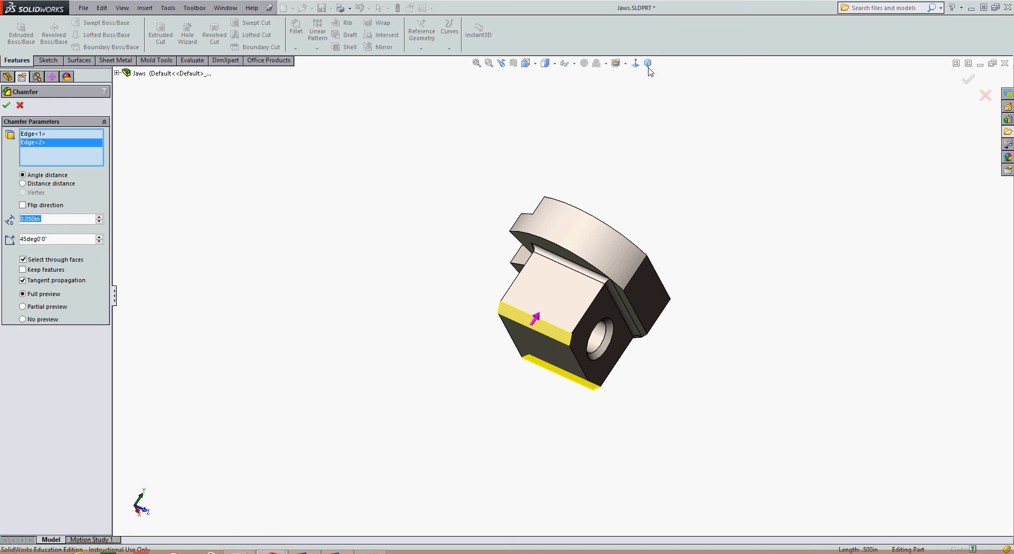
click(7, 105)
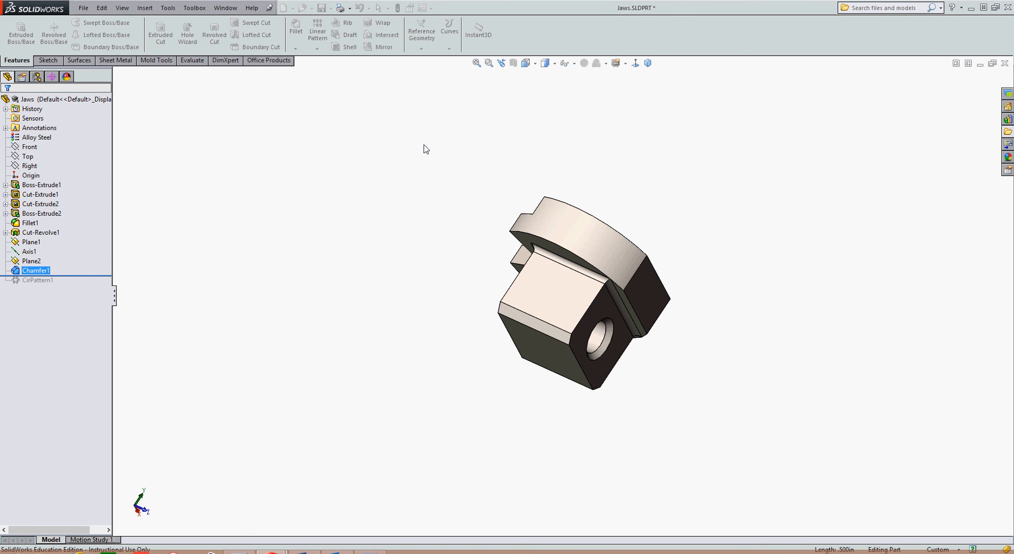